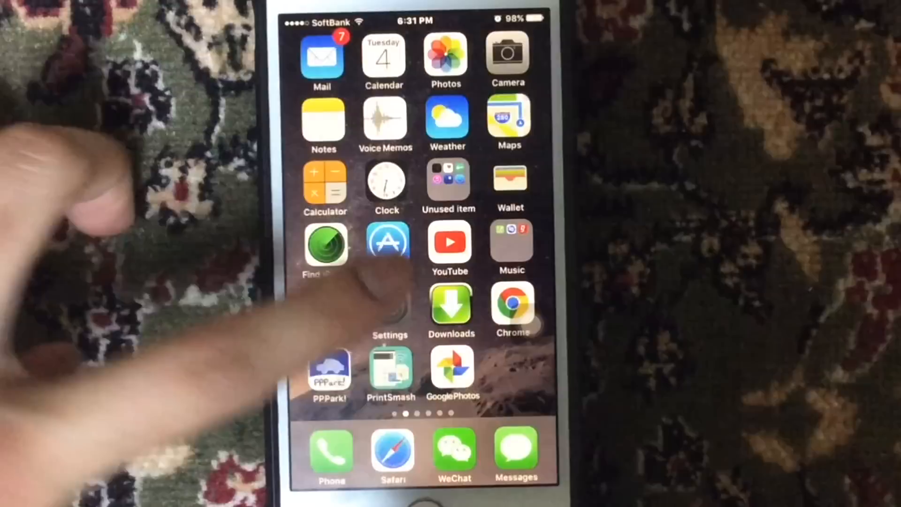
Launch the Settings app from the Home Screen
{"action": "left_click", "coordinate": [390, 305]}
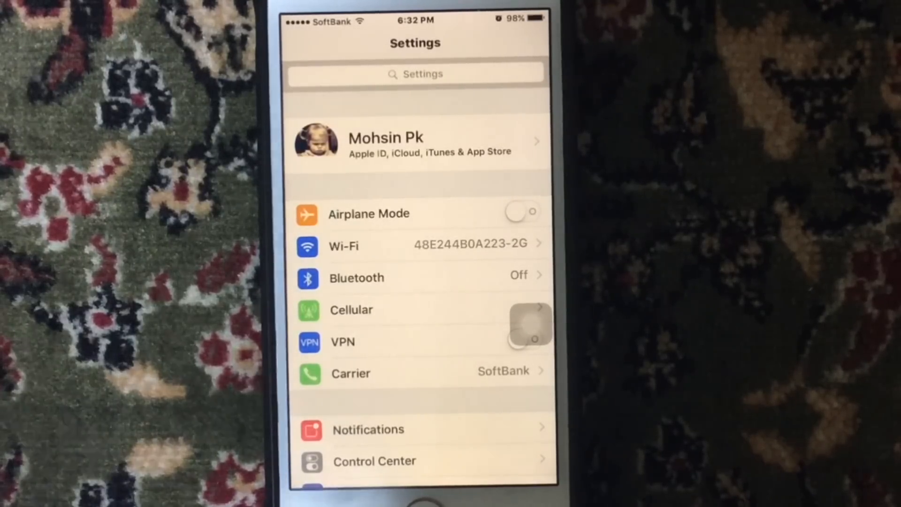
Renew the connected Wi-Fi network's address lease from its details page and confirm
{"action": "left_click", "coordinate": [414, 245]}
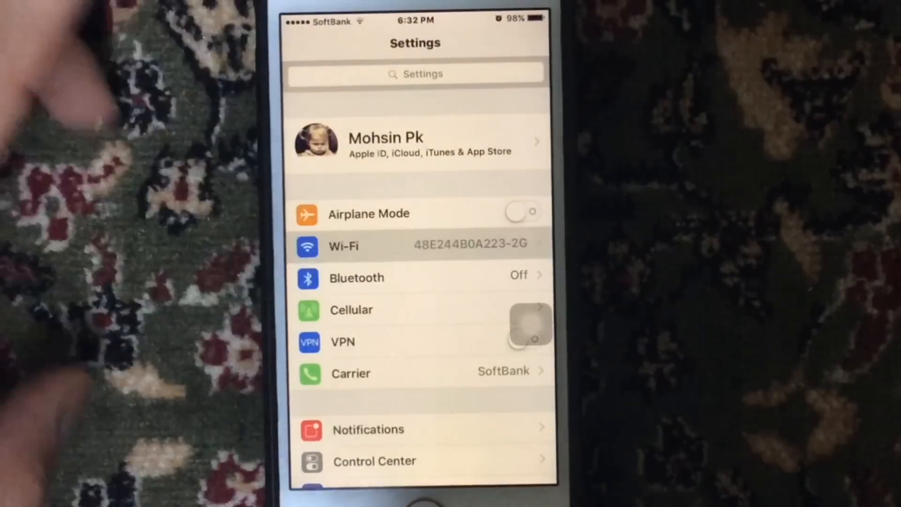
{"action": "left_click", "coordinate": [414, 245]}
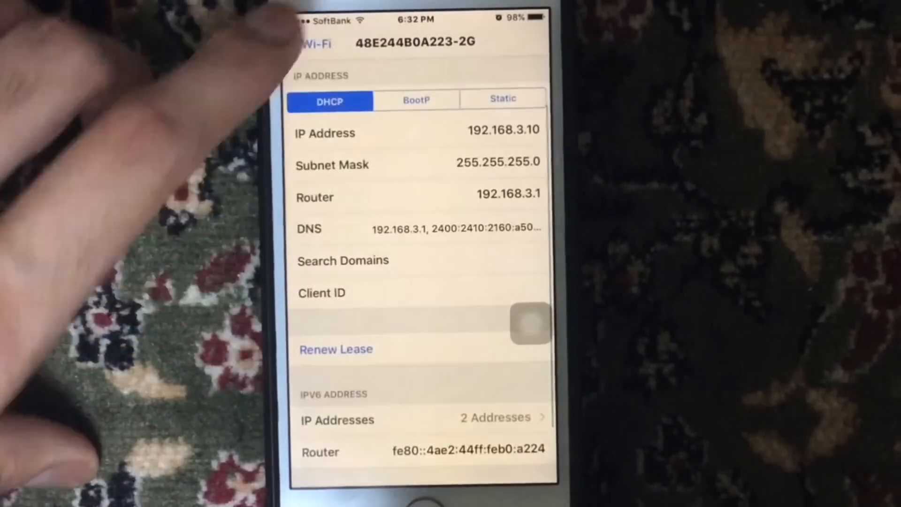
{"action": "left_click", "coordinate": [336, 349]}
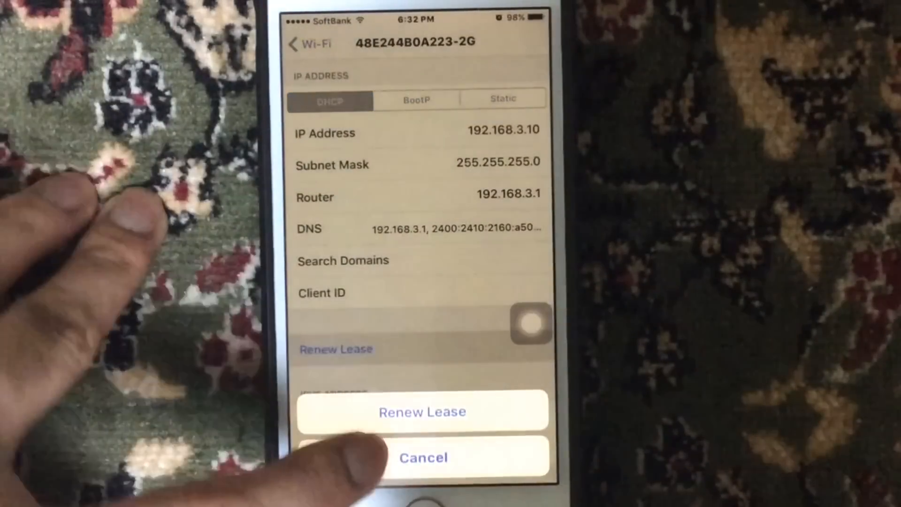
{"action": "left_click", "coordinate": [422, 457]}
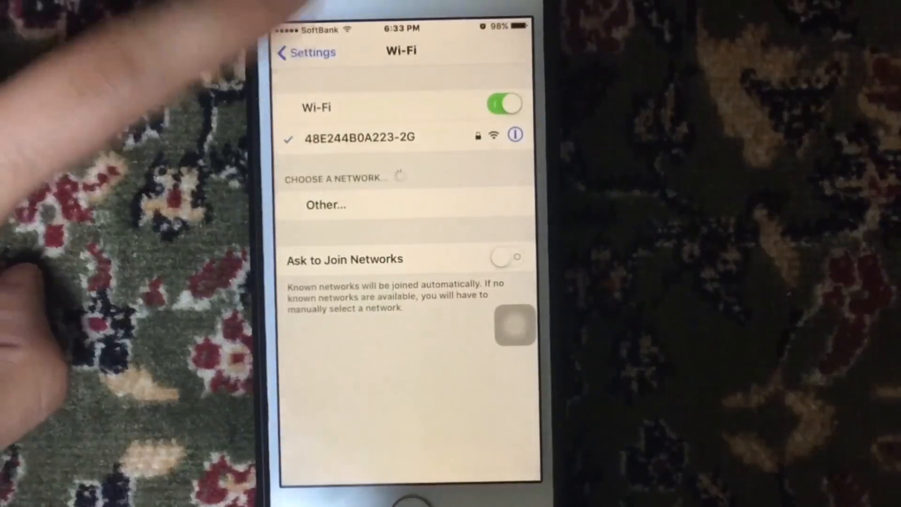
Return to the main Settings list and look through the General settings page
{"action": "left_click", "coordinate": [305, 52]}
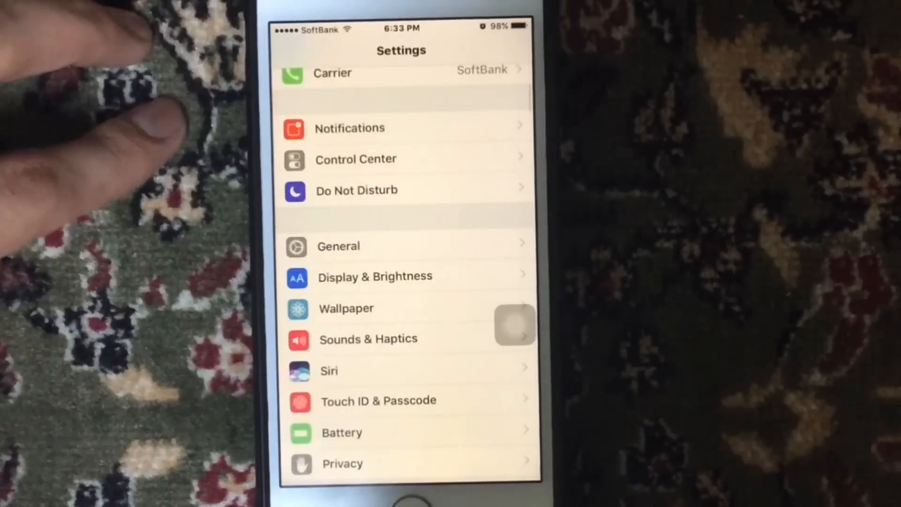
{"action": "left_click", "coordinate": [338, 246]}
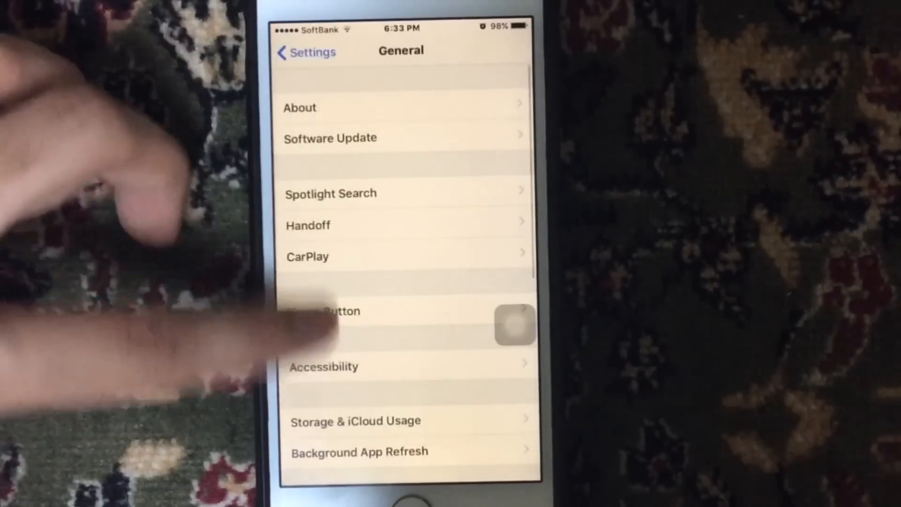
{"action": "scroll", "scroll_direction": "down", "scroll_amount": 3}
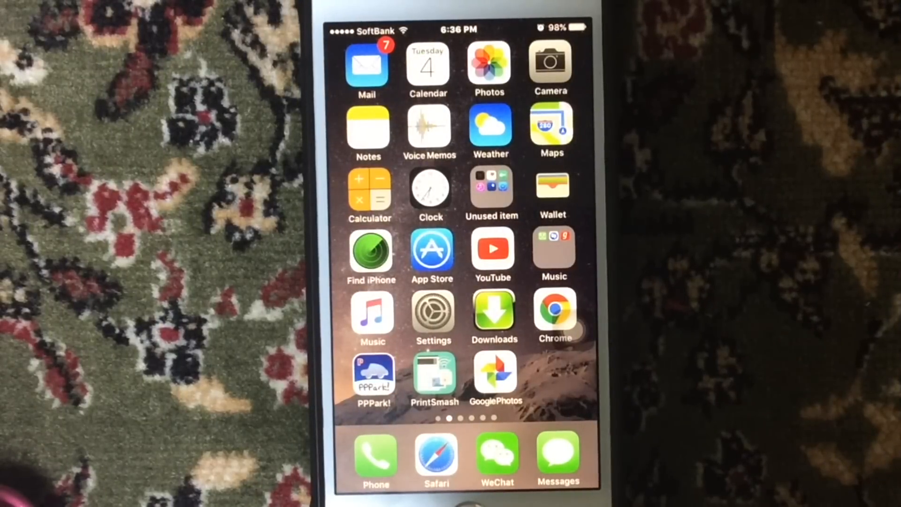
In Settings, sign the Apple ID out of iTunes & App Store
{"action": "left_click", "coordinate": [433, 316]}
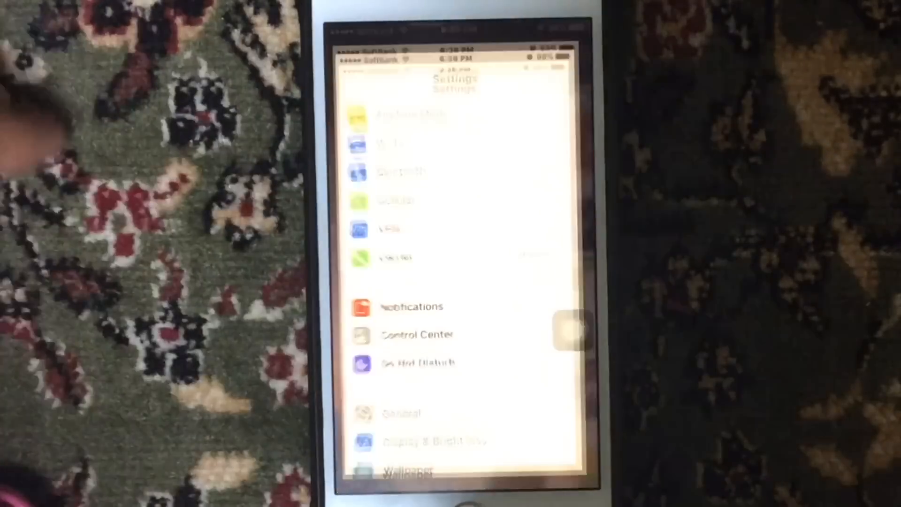
{"action": "scroll", "scroll_direction": "down", "scroll_amount": 3}
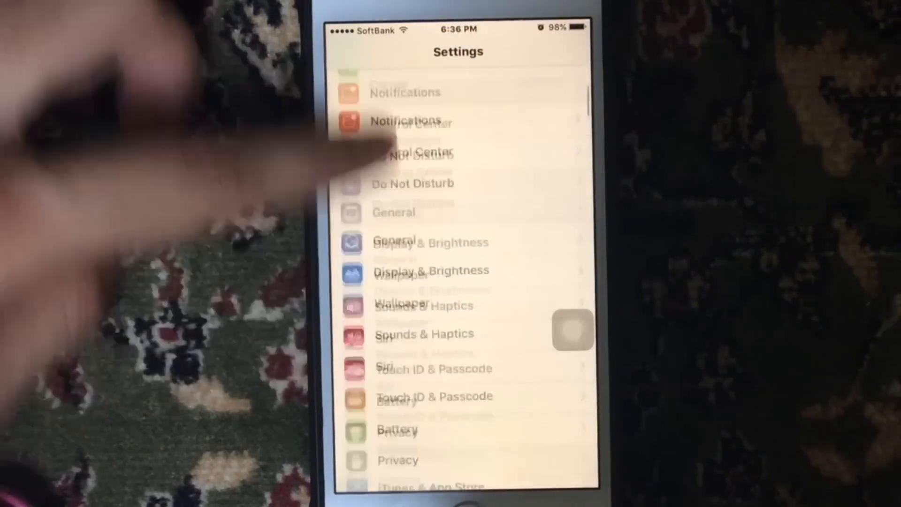
{"action": "scroll", "scroll_direction": "down", "scroll_amount": 3}
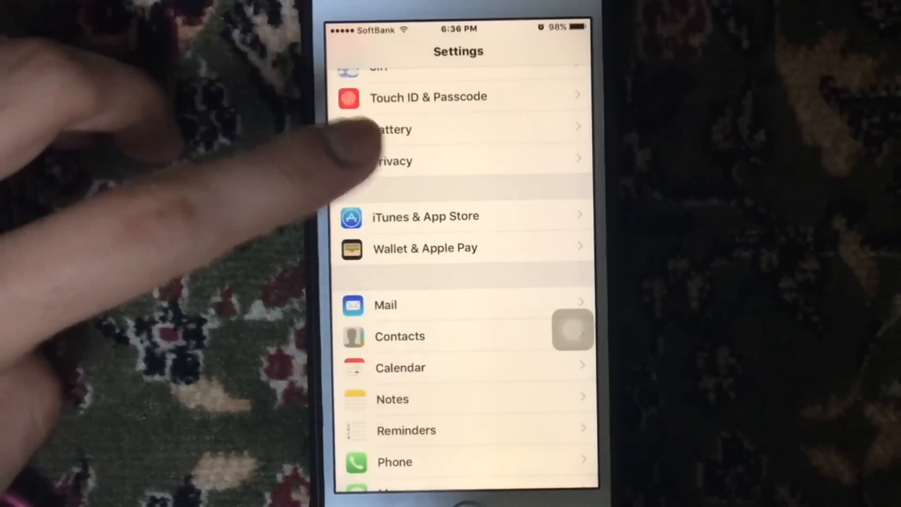
{"action": "left_click", "coordinate": [424, 216]}
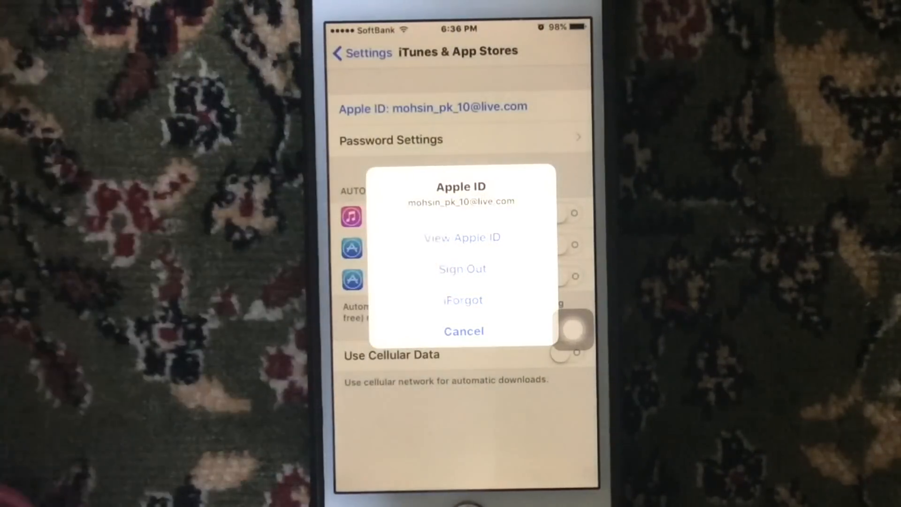
{"action": "left_click", "coordinate": [463, 331]}
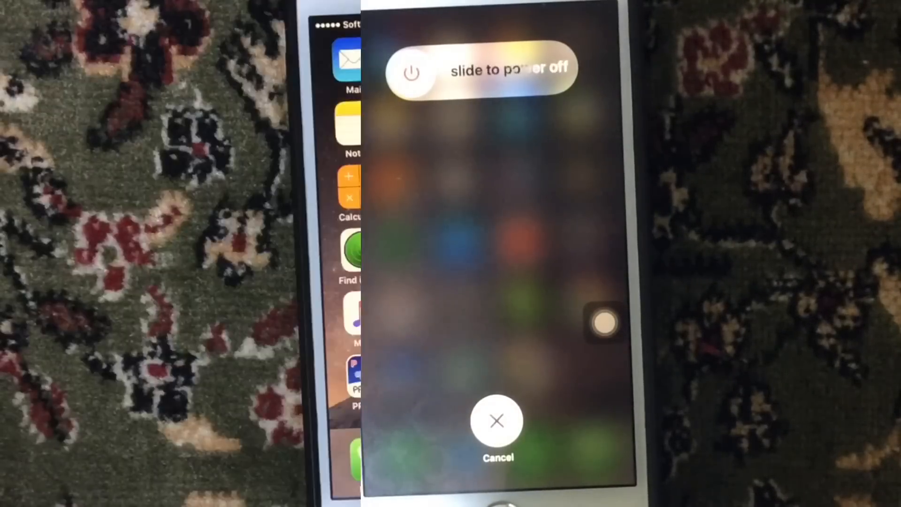
Power the phone off to restart it, then return to General settings
{"action": "left_click", "coordinate": [496, 420]}
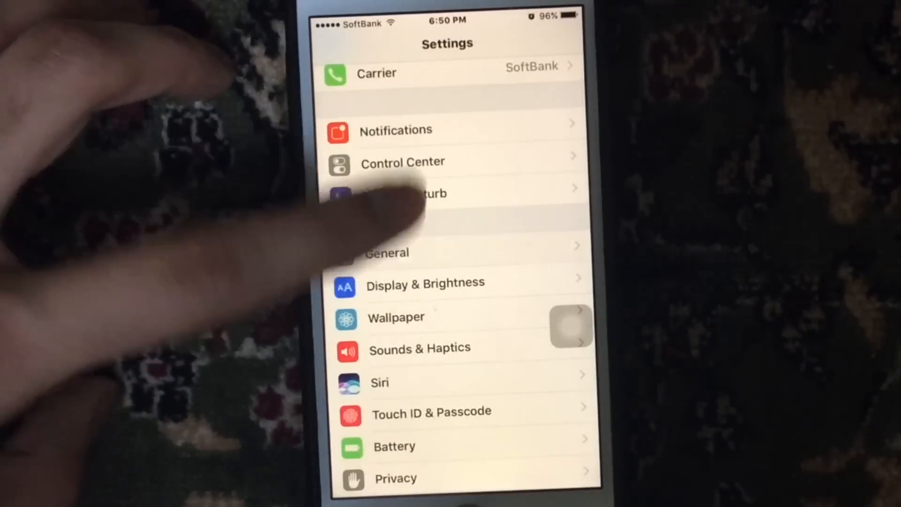
{"action": "left_click", "coordinate": [387, 253]}
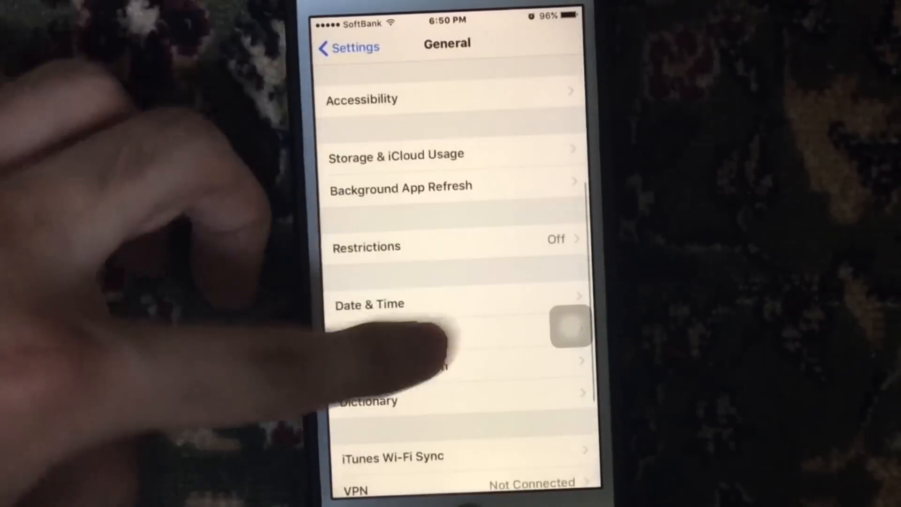